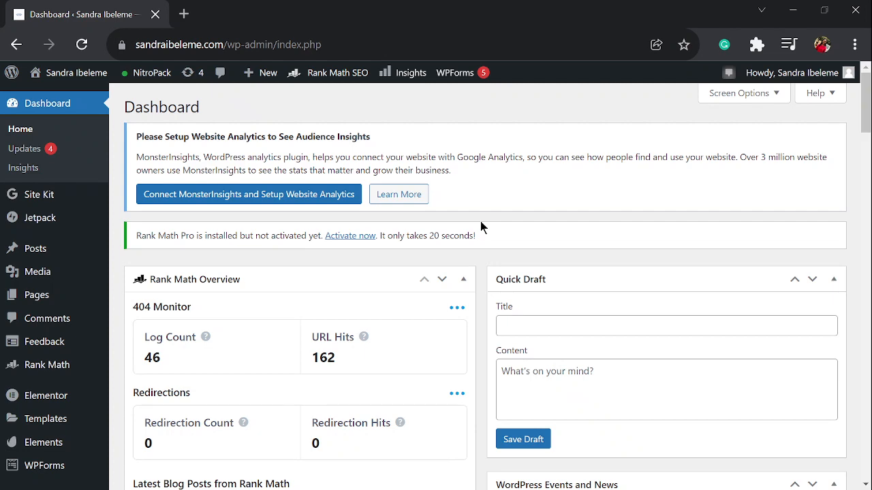
Search Add Plugins for 'header' and find Header Footer Code Manager marked Active.
scroll("down", 3)
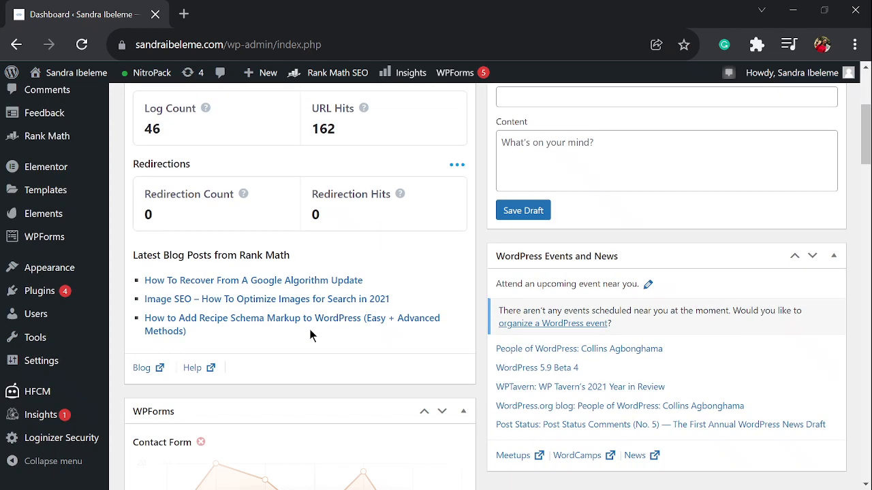
scroll("down", 3)
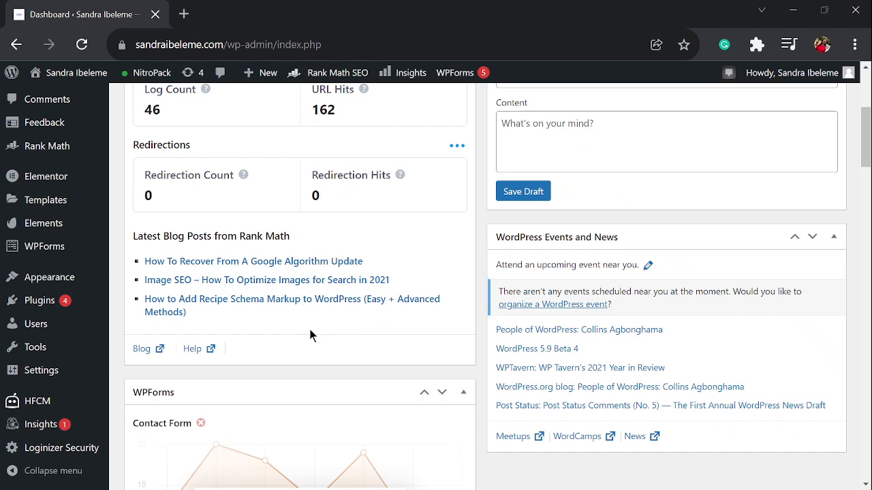
scroll("down", 3)
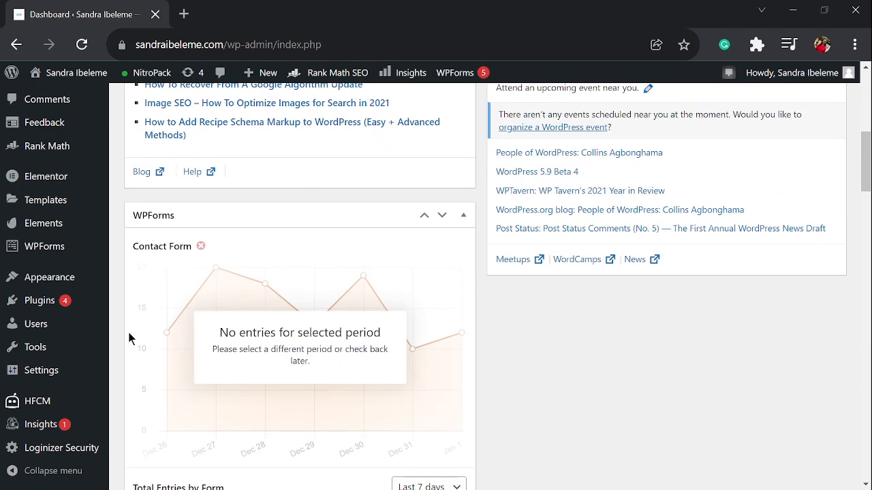
mouse_move(40, 300)
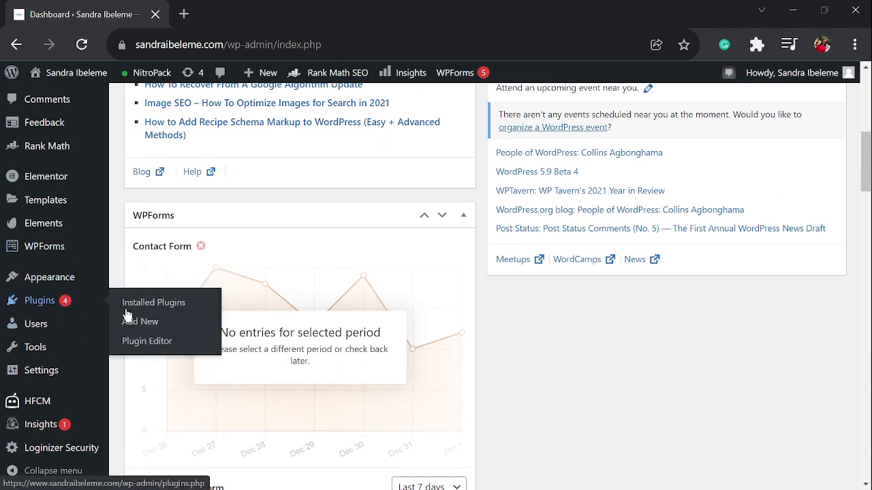
left_click(140, 321)
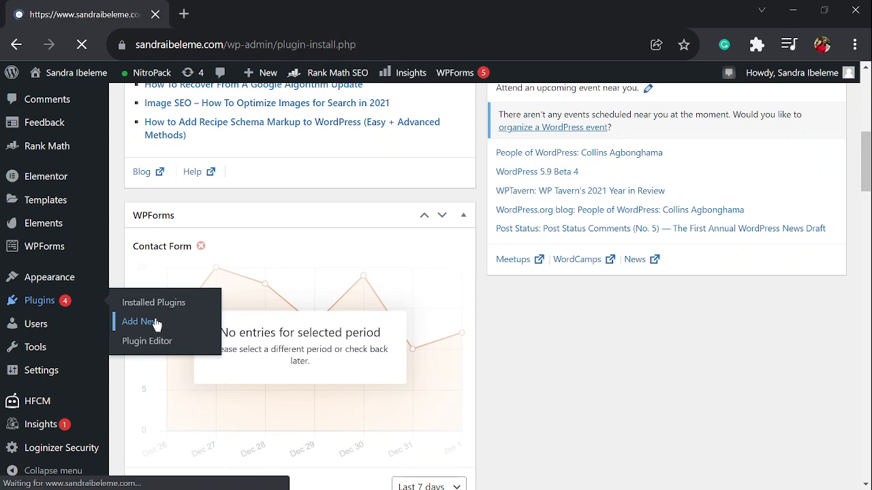
left_click(137, 321)
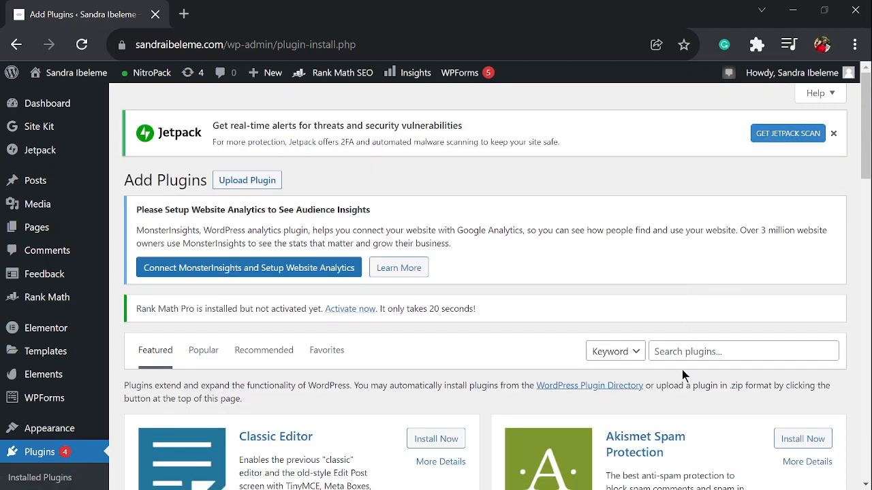
type("h")
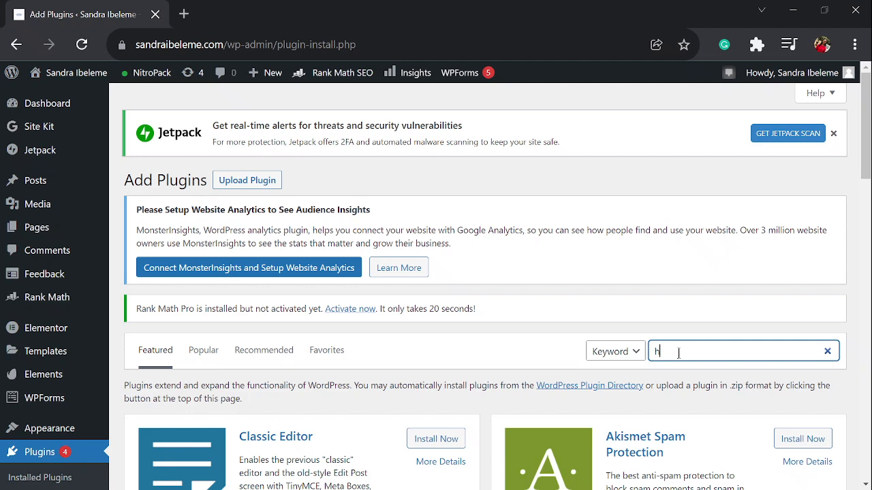
type("eader footer")
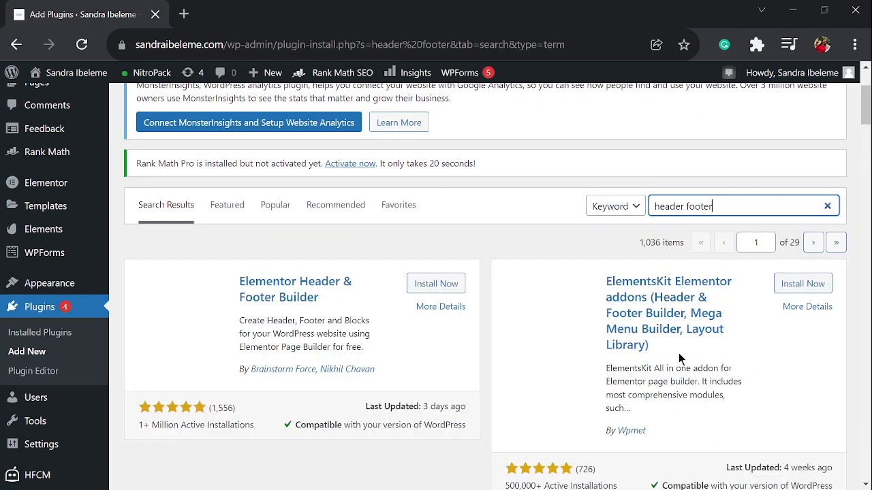
scroll("down", 3)
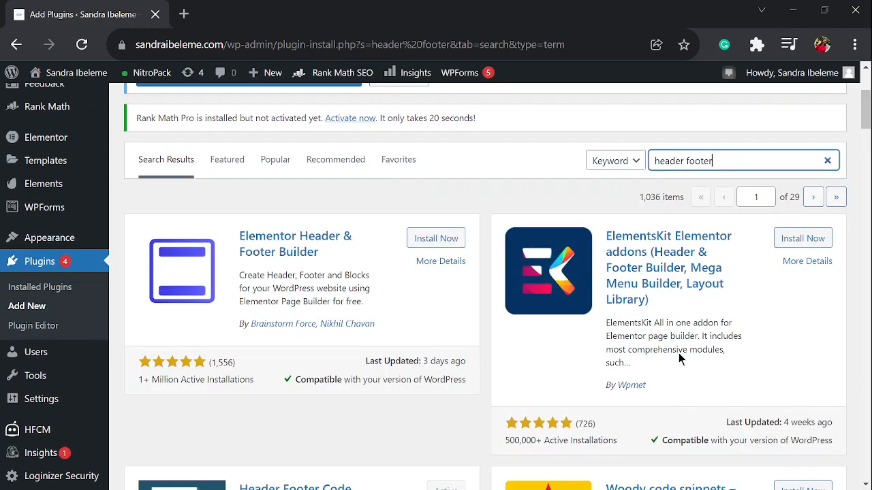
scroll("down", 3)
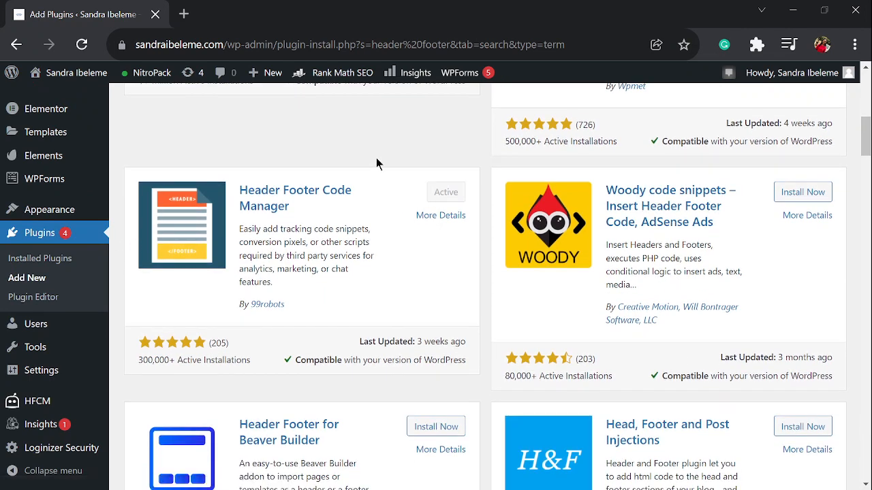
mouse_move(282, 219)
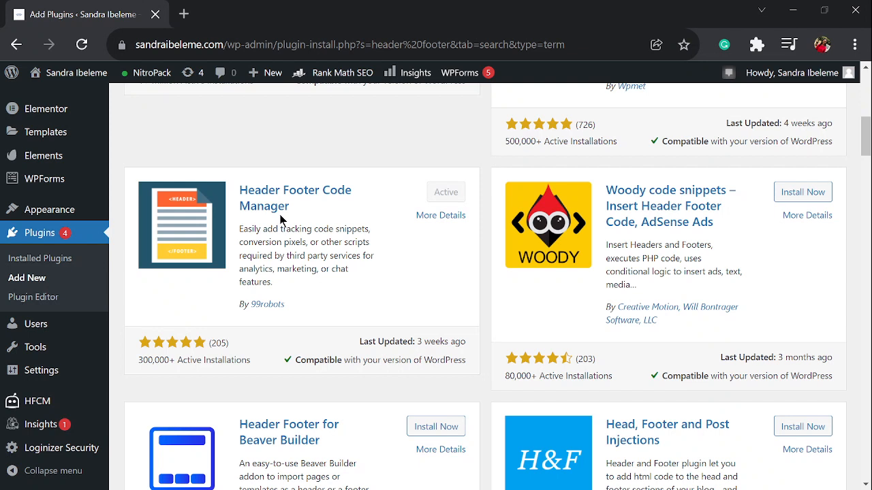
mouse_move(424, 204)
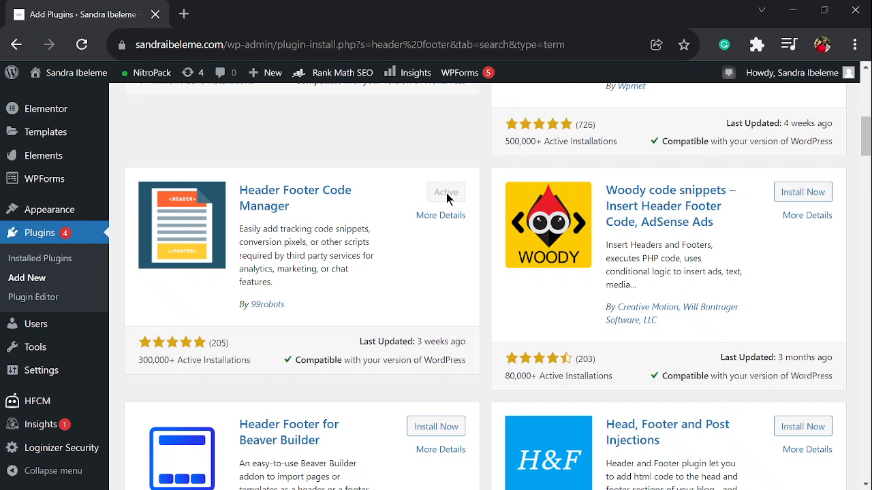
mouse_move(119, 230)
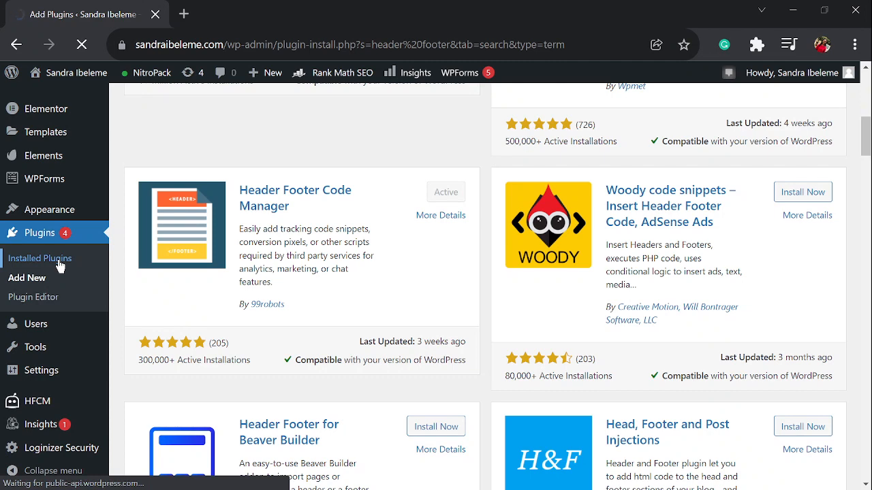
Open Installed Plugins and scroll through the list of 26 plugins.
left_click(41, 257)
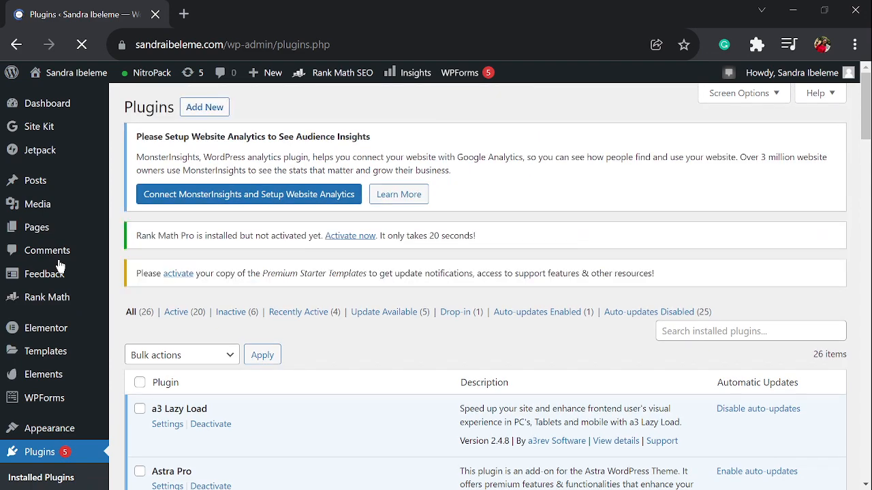
scroll("down", 3)
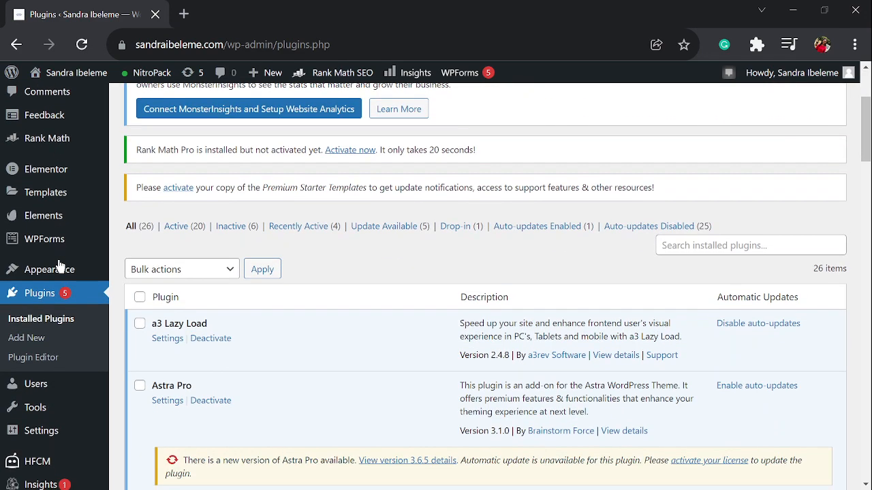
scroll("down", 3)
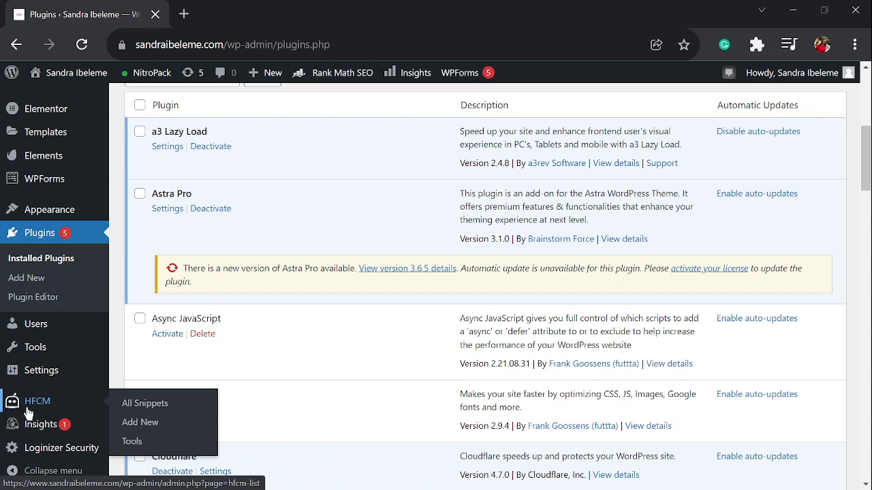
mouse_move(21, 405)
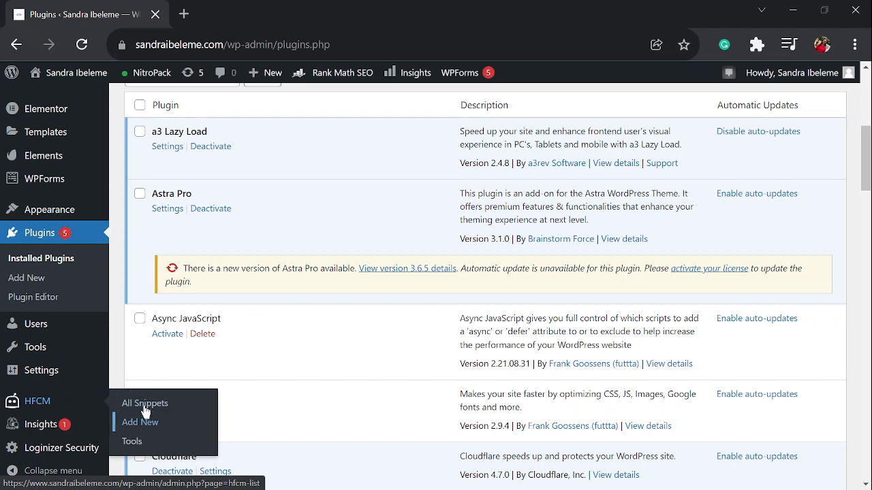
Open the HFCM Add New Snippet form.
left_click(139, 423)
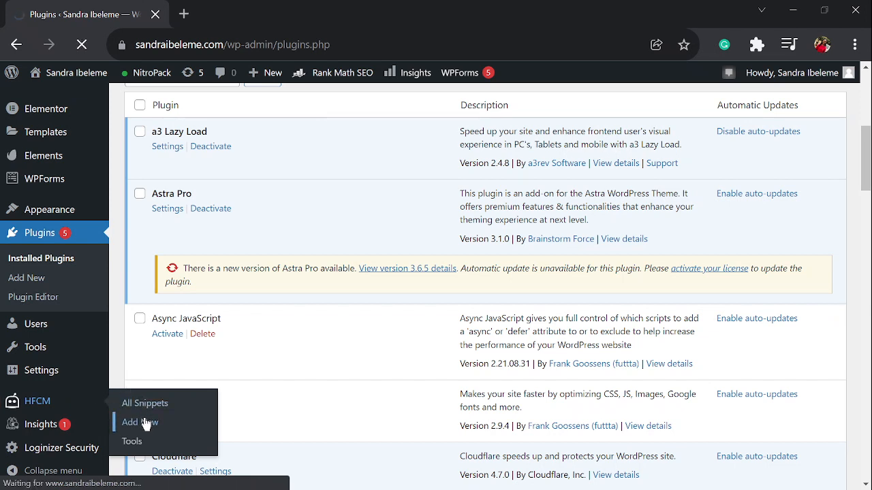
left_click(139, 422)
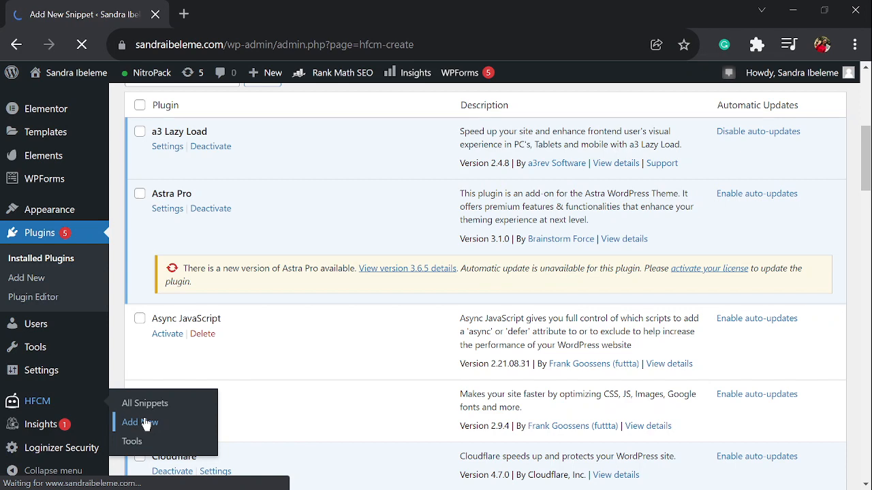
left_click(139, 423)
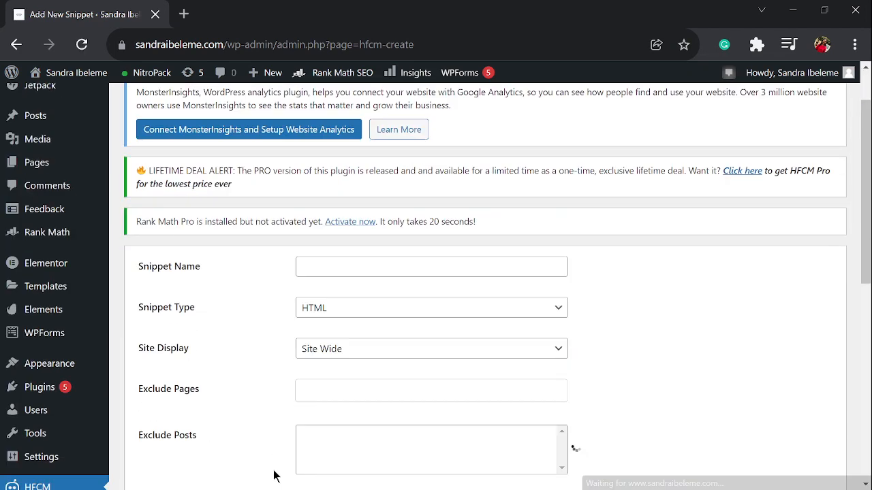
scroll("down", 3)
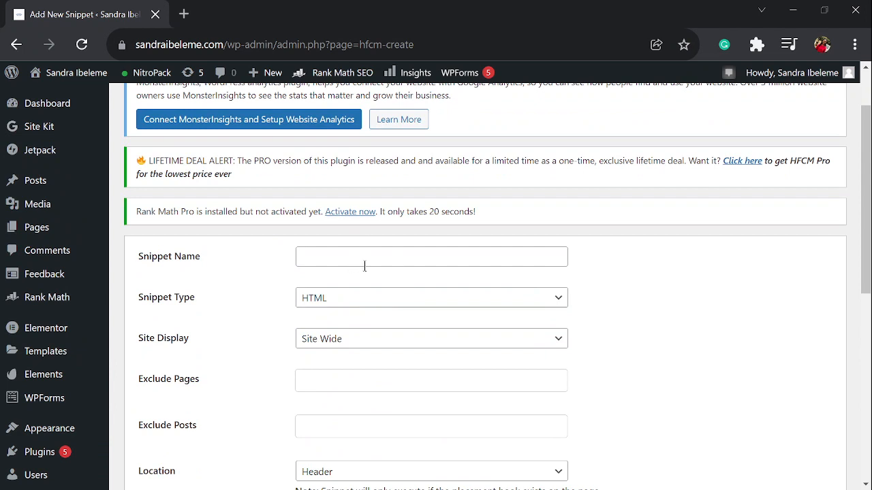
Keep snippet type HTML and site-wide display, and scroll down to Snippet / Code.
left_click(432, 298)
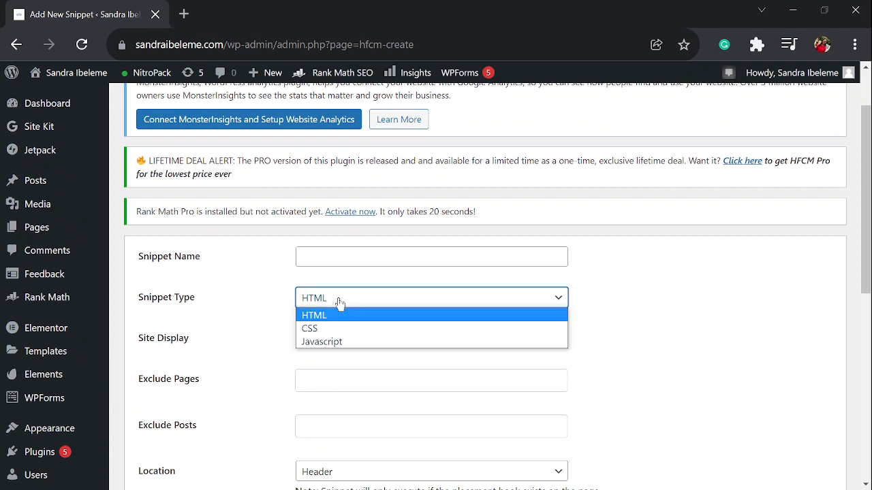
left_click(314, 315)
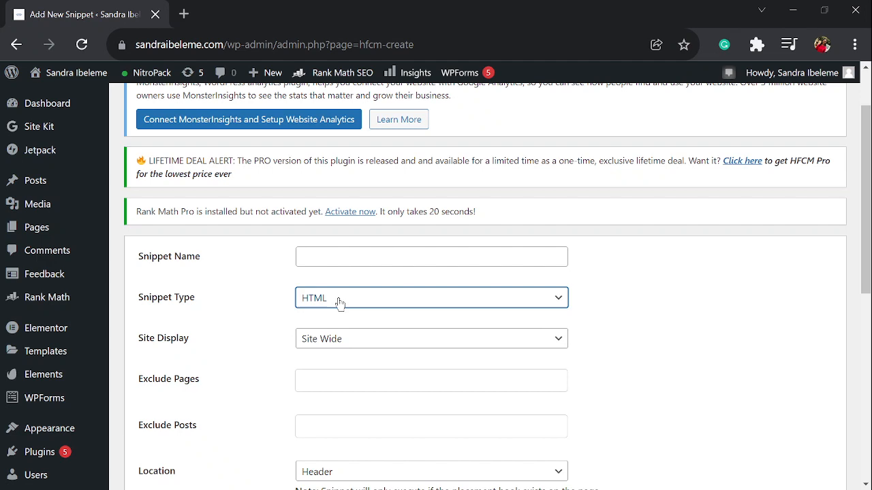
mouse_move(363, 339)
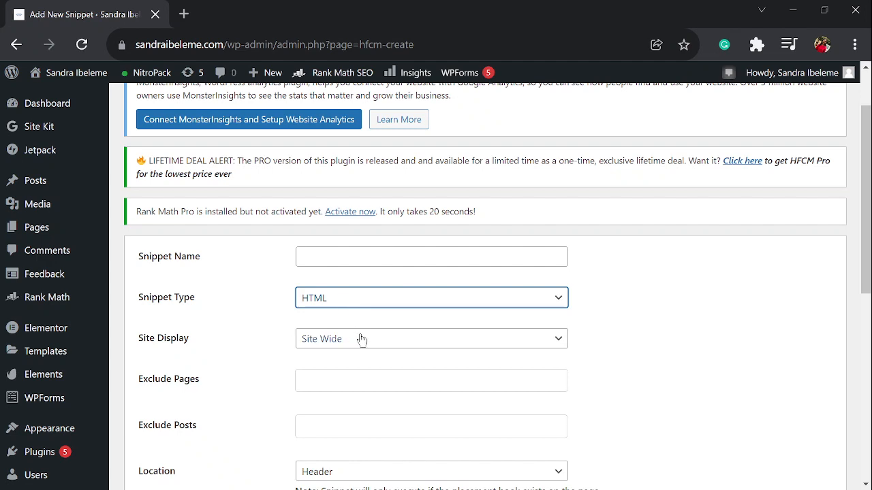
left_click(431, 339)
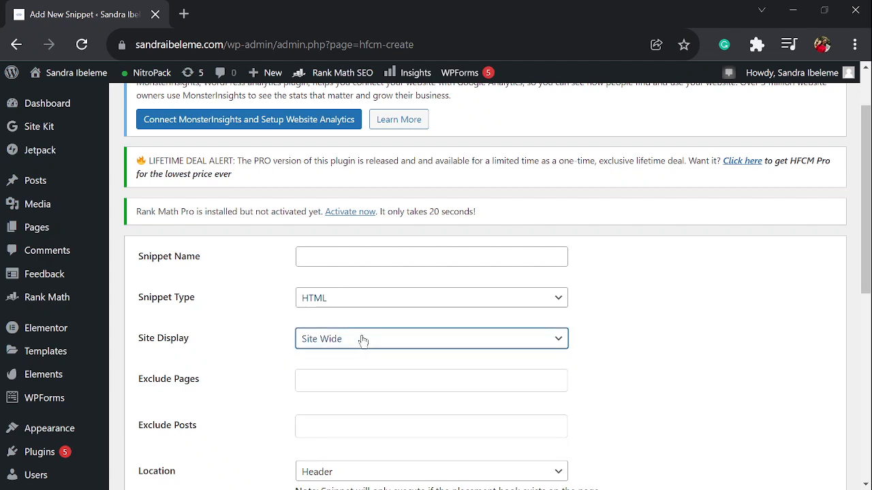
scroll("down", 3)
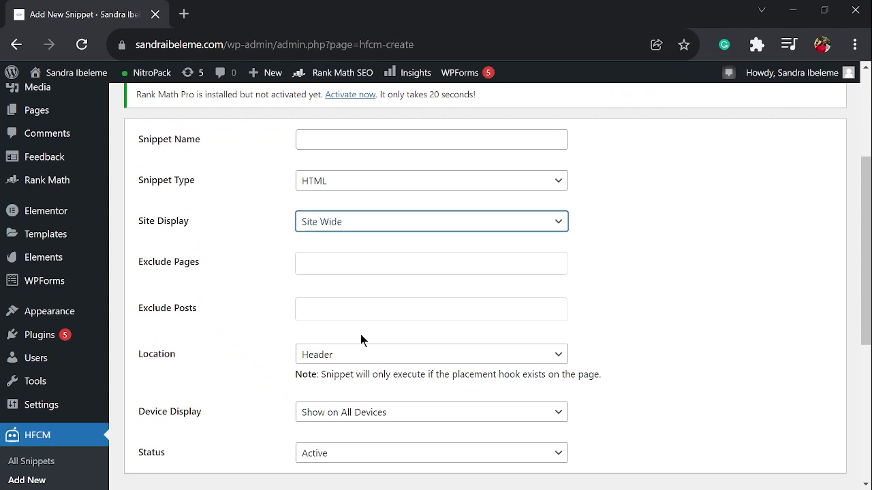
scroll("down", 3)
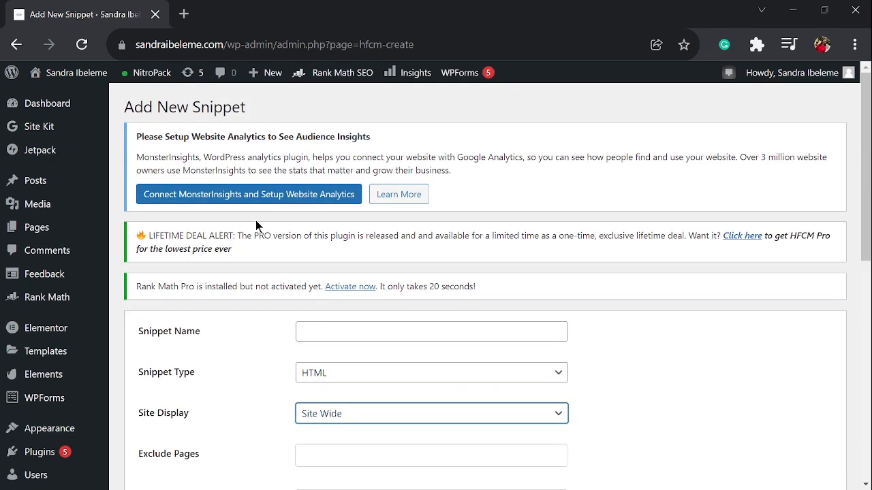
scroll("down", 3)
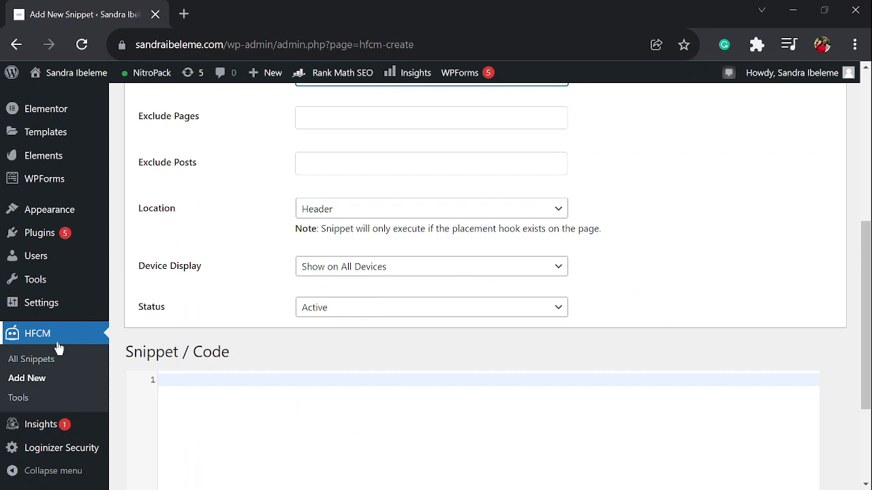
mouse_move(30, 359)
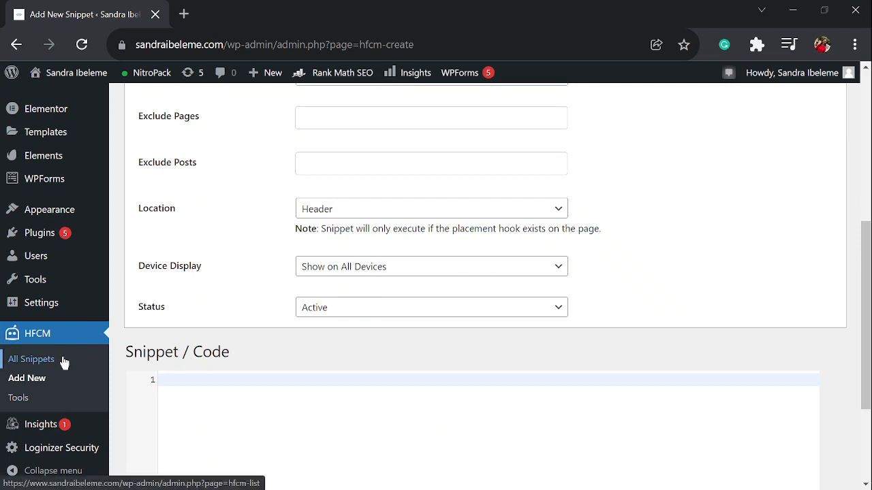
Open HFCM All Snippets to show the active 'Nitropack Footer remover' snippet.
left_click(31, 359)
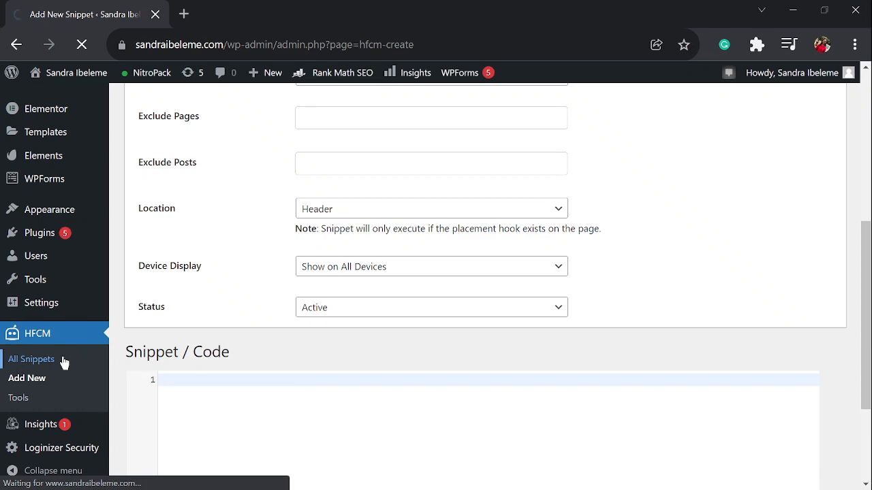
left_click(30, 359)
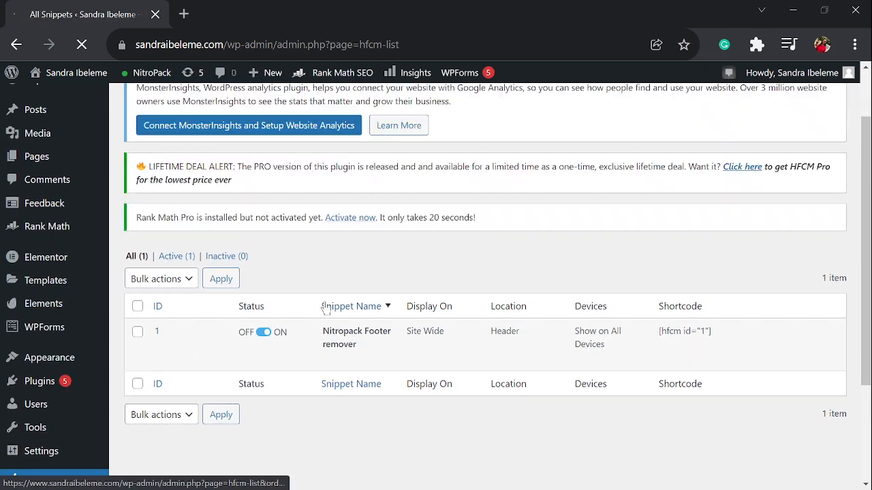
mouse_move(351, 343)
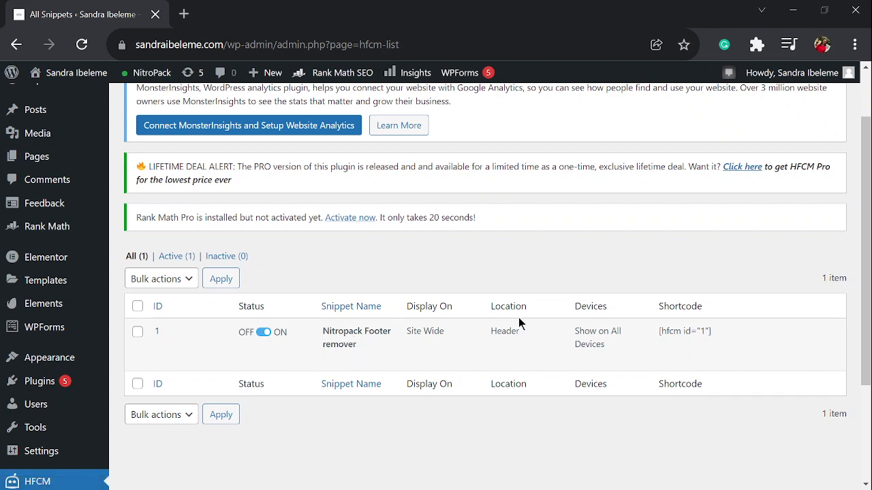
mouse_move(591, 320)
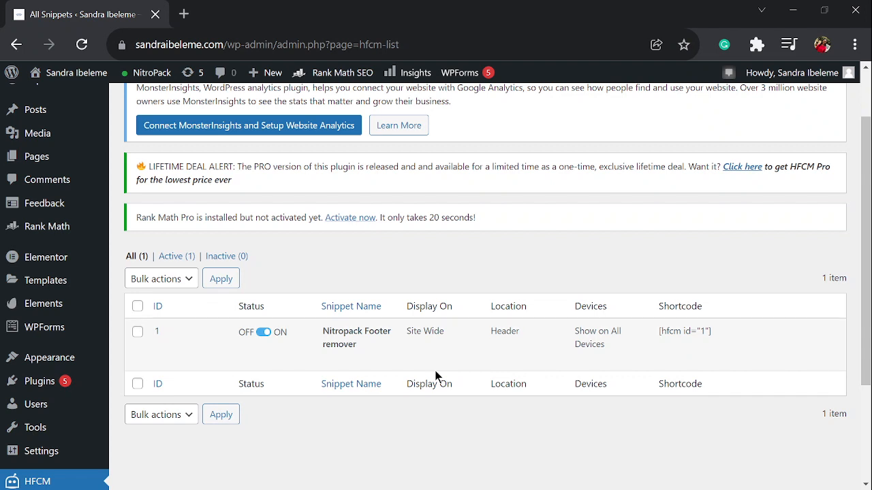
mouse_move(400, 337)
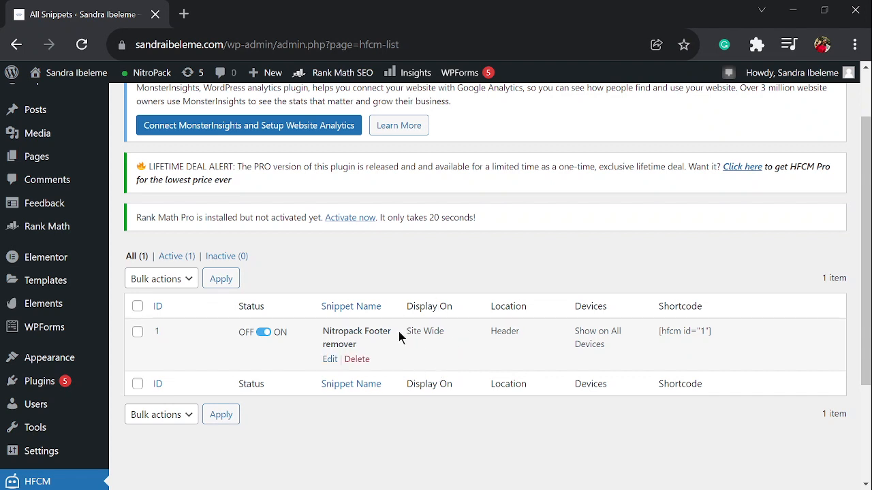
mouse_move(430, 362)
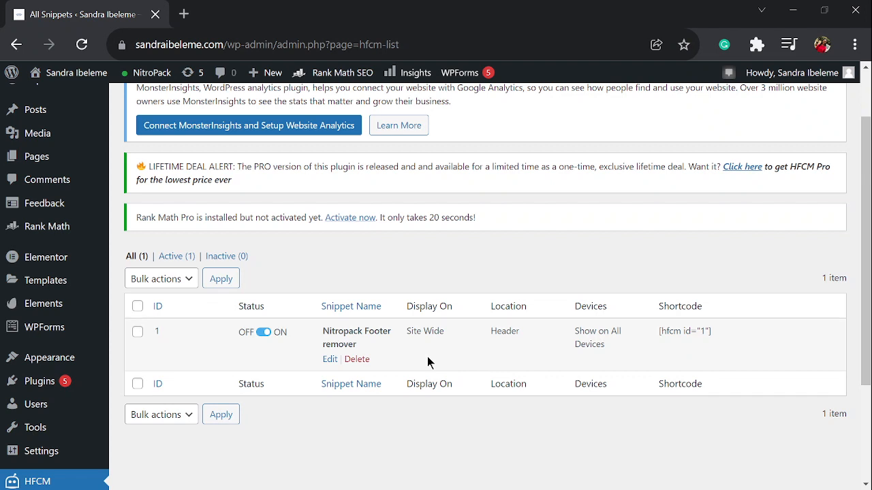
mouse_move(404, 366)
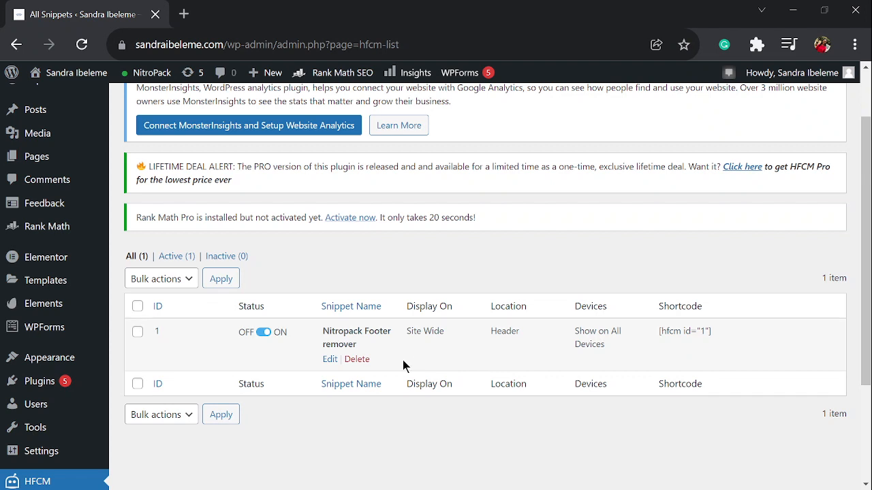
Edit 'Nitropack Footer remover' and scroll to its footer-removing script.
left_click(330, 359)
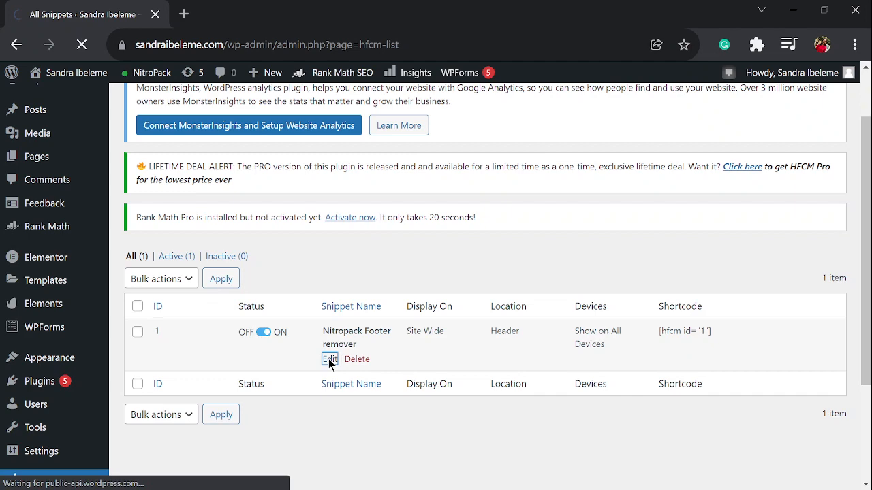
left_click(330, 359)
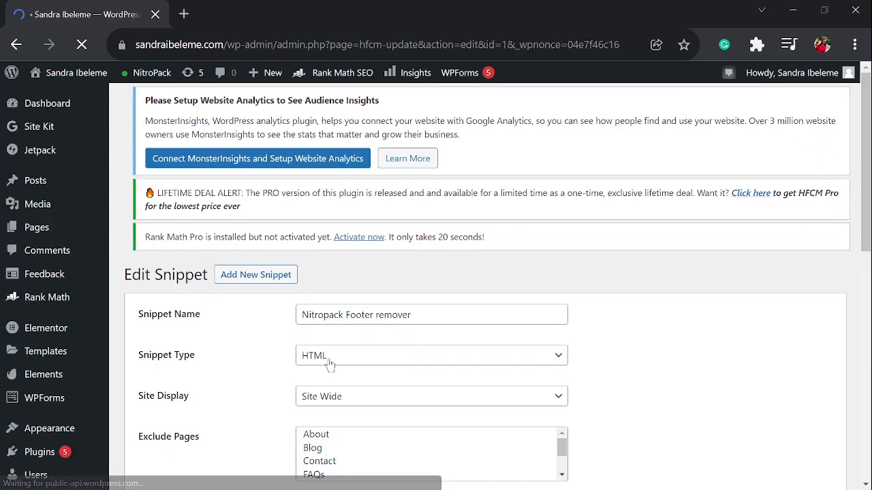
scroll("down", 3)
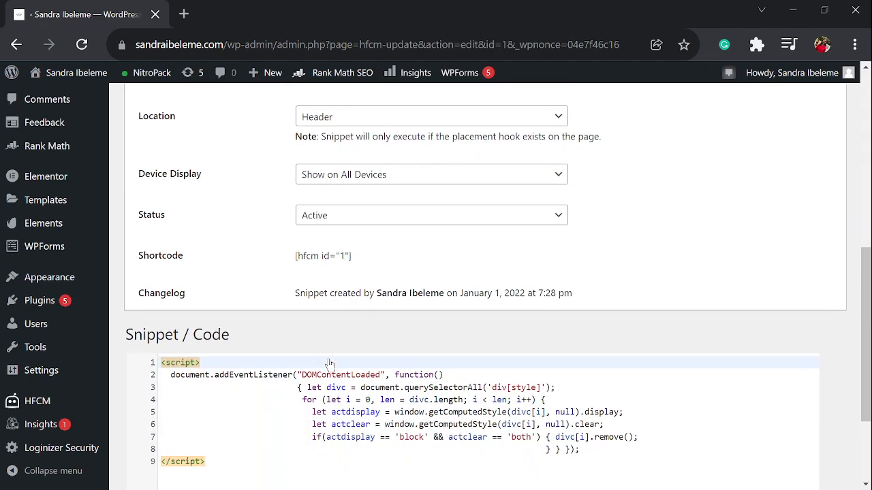
scroll("down", 3)
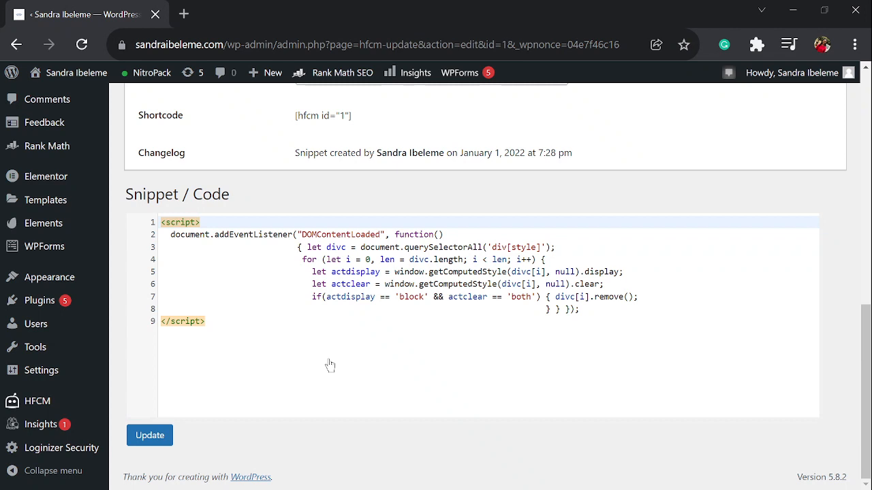
mouse_move(225, 202)
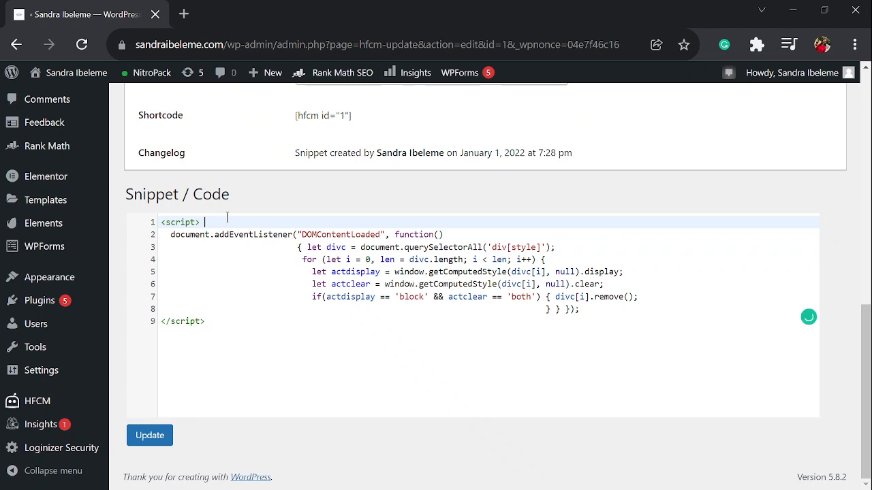
mouse_move(130, 387)
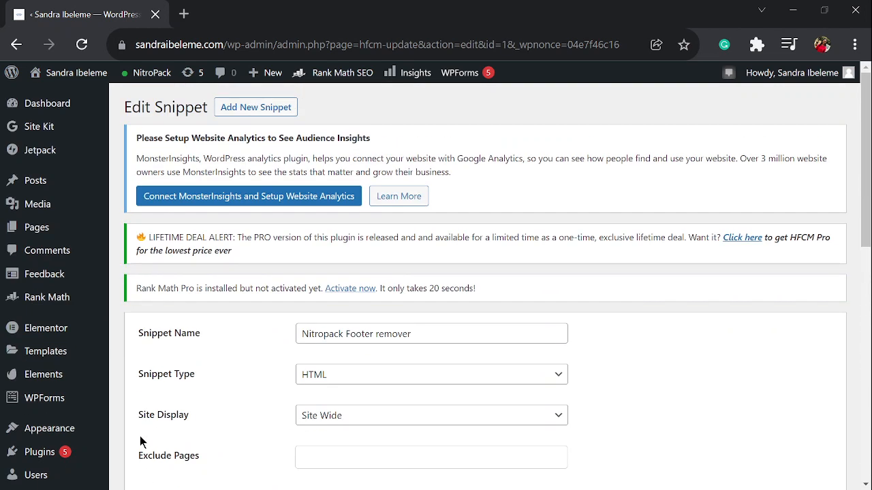
mouse_move(134, 442)
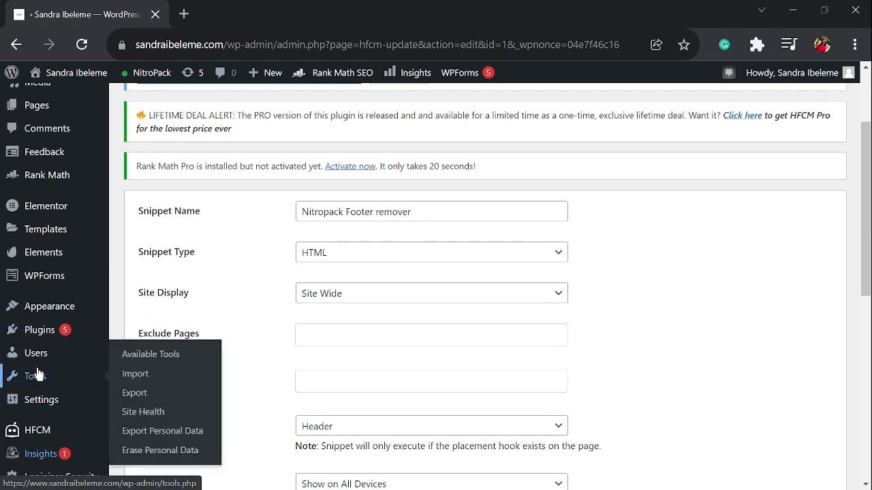
Open the NitroPack dashboard and scroll to the 19 optimized pages card with Purge Cache.
left_click(152, 72)
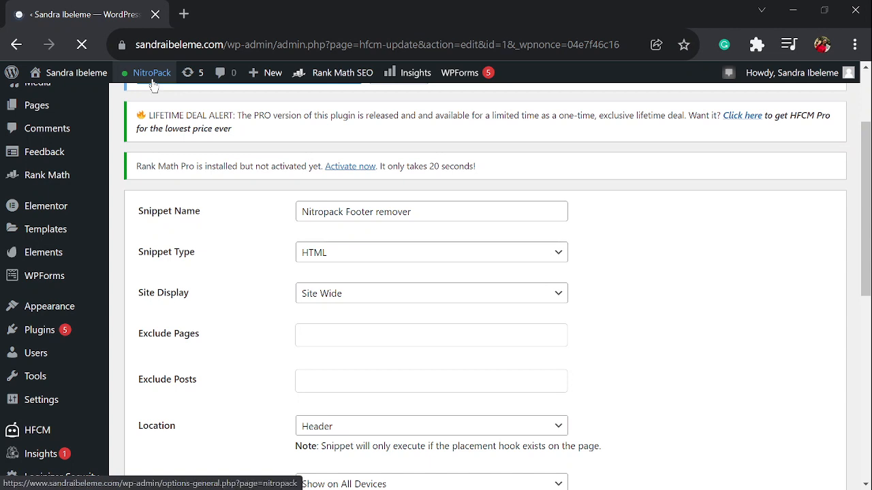
left_click(152, 73)
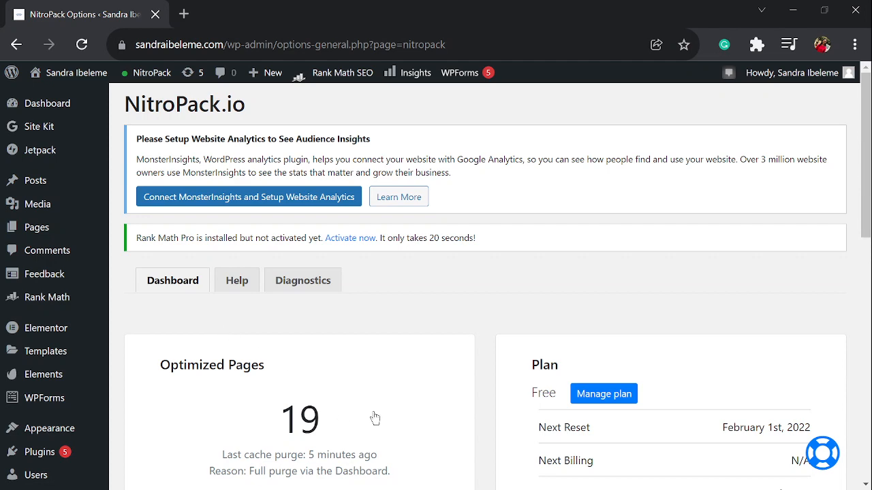
scroll("down", 3)
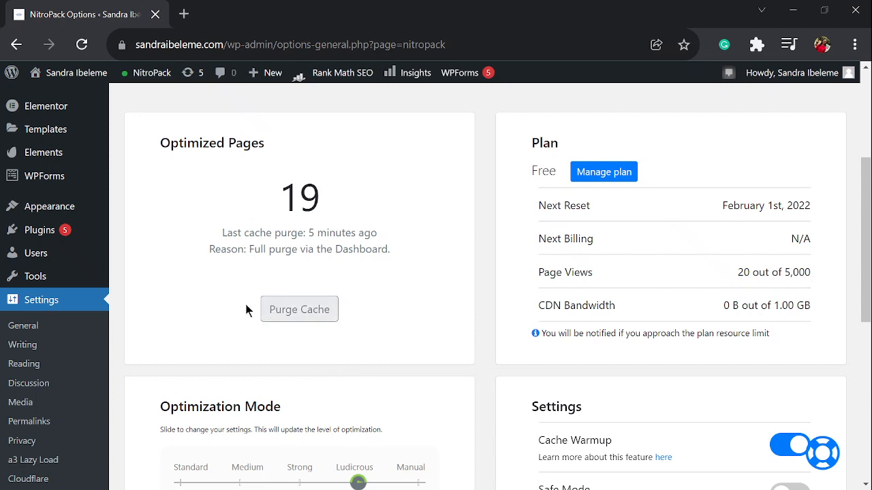
mouse_move(275, 168)
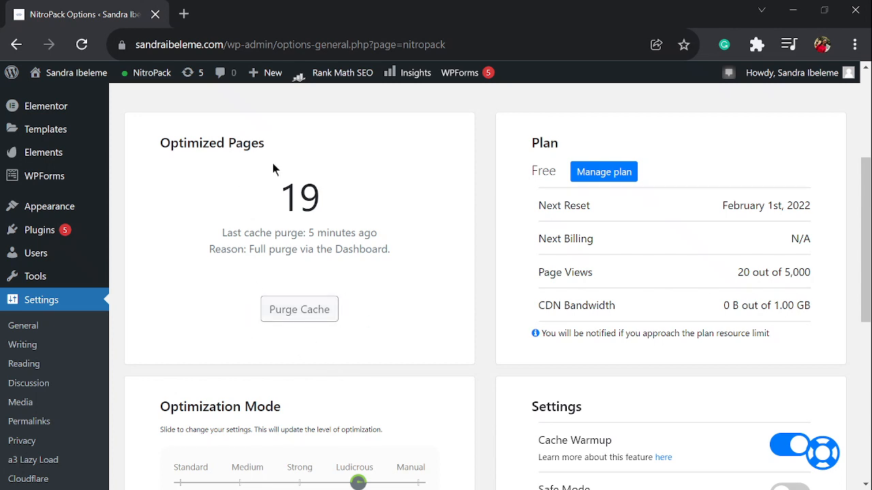
mouse_move(346, 224)
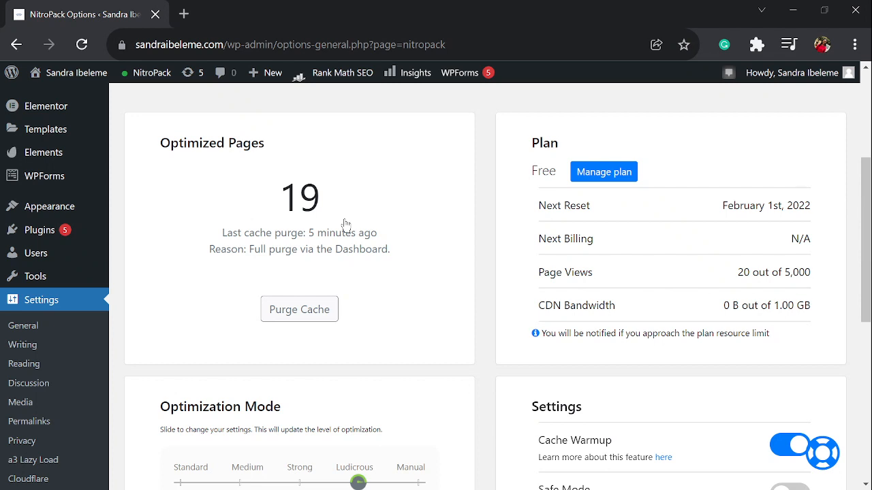
mouse_move(630, 30)
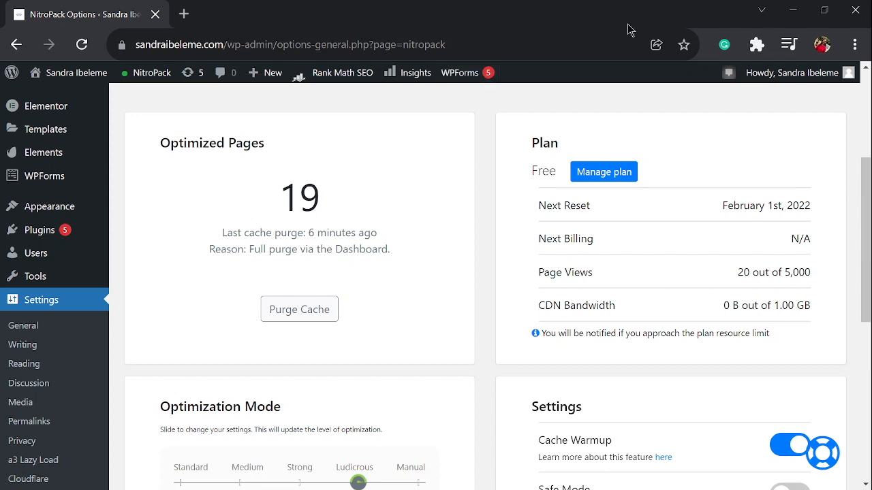
Open a new incognito window from Chrome's three-dot menu.
left_click(855, 44)
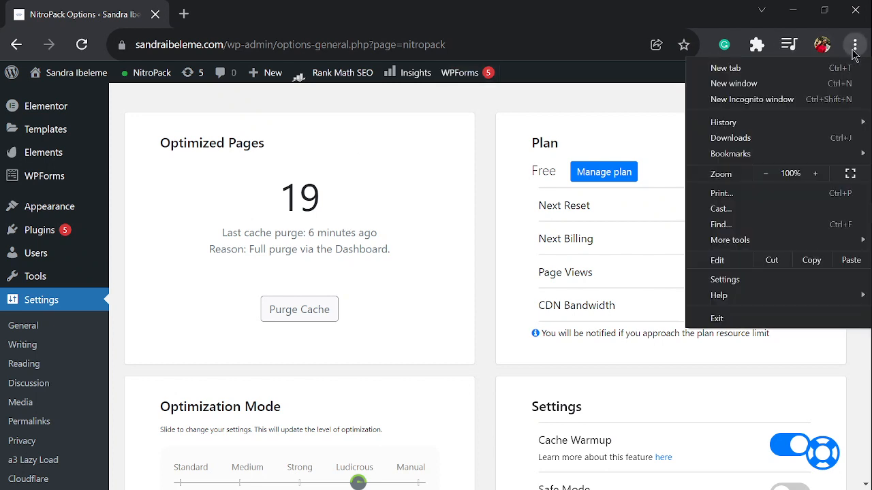
left_click(752, 98)
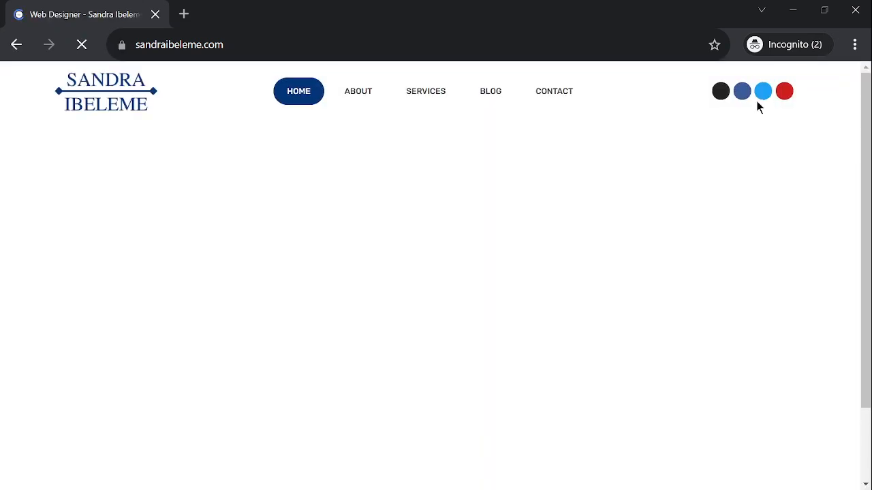
scroll("down", 3)
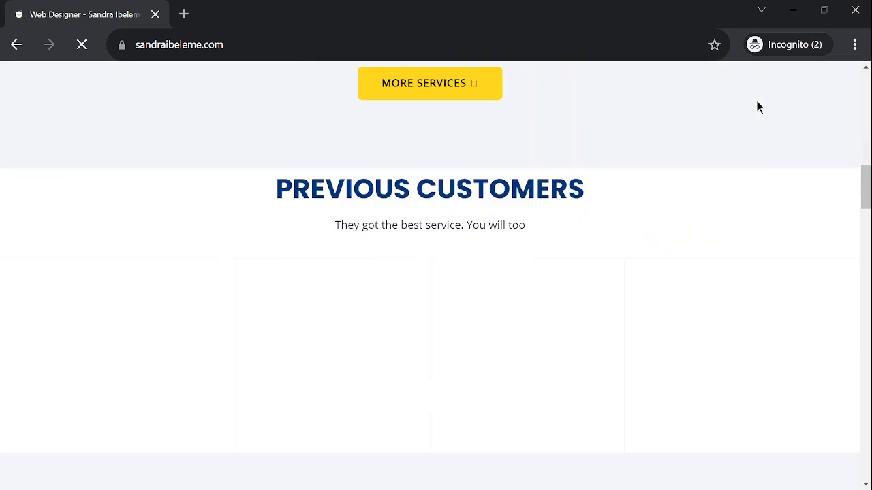
scroll("down", 3)
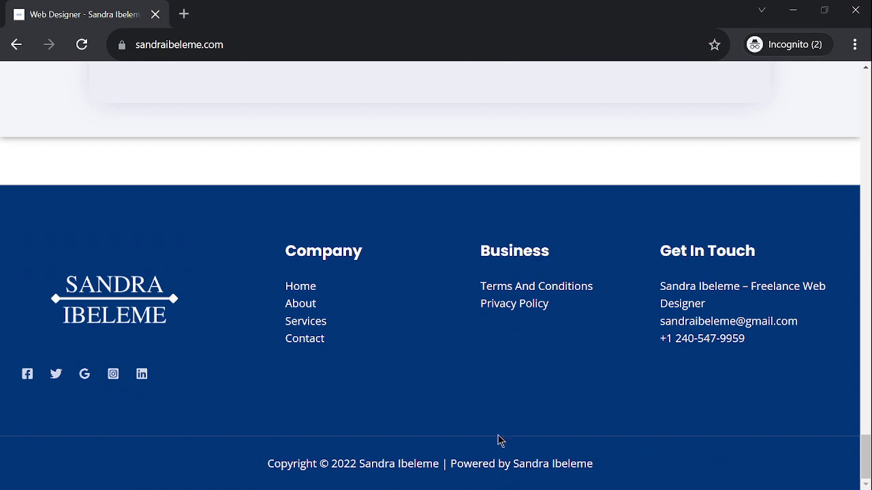
scroll("up", 3)
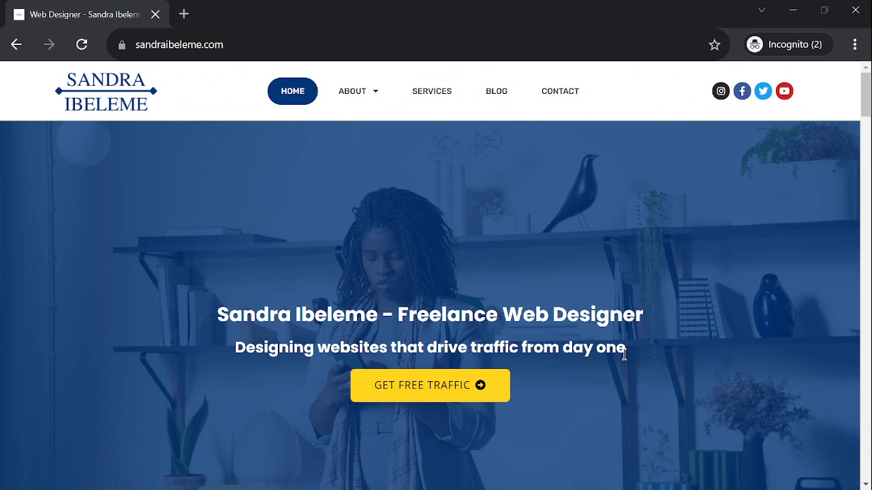
mouse_move(493, 218)
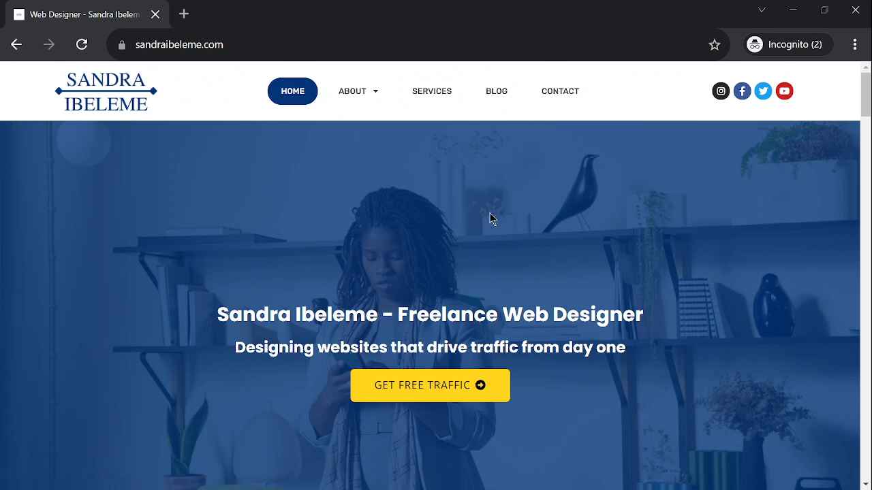
mouse_move(486, 198)
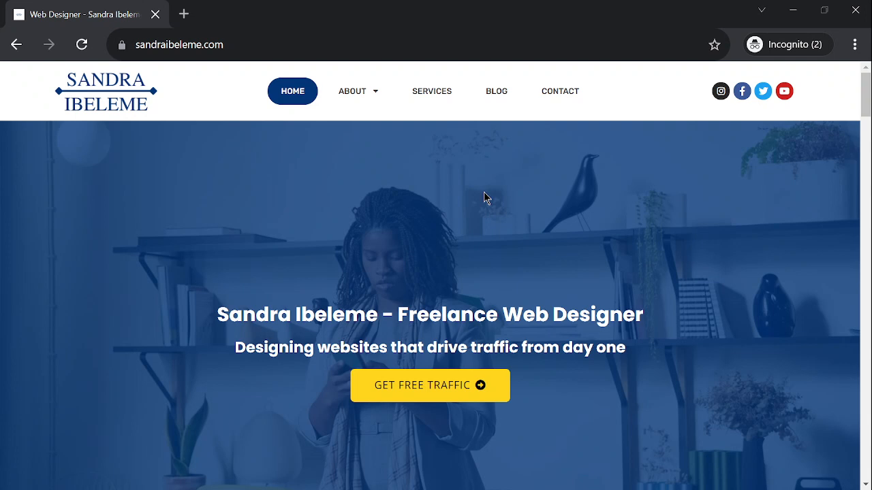